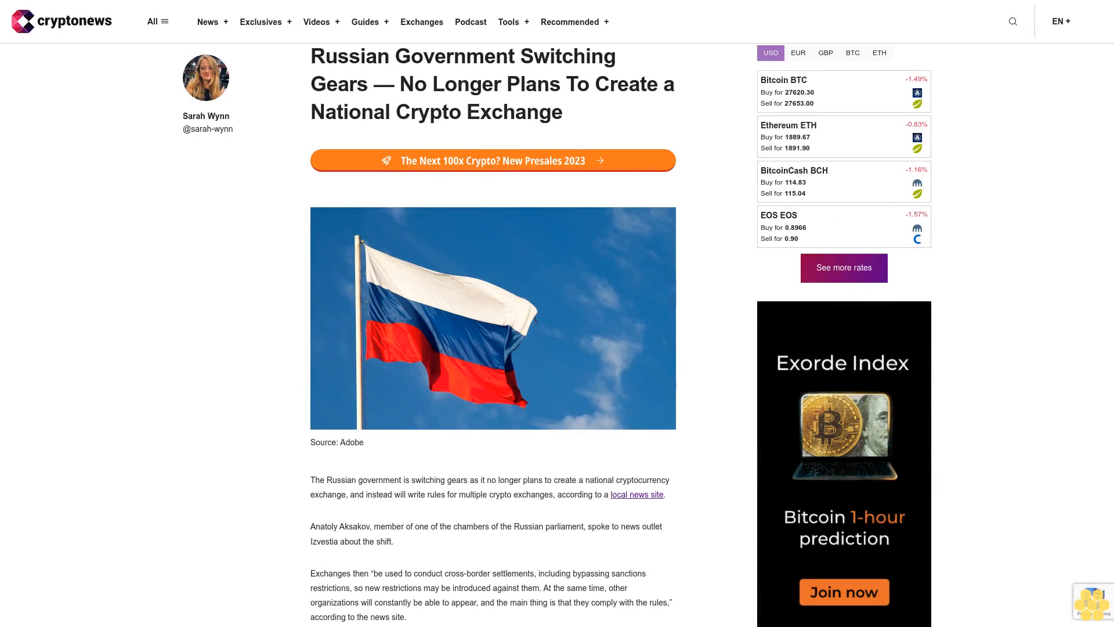
scroll(down, 3)
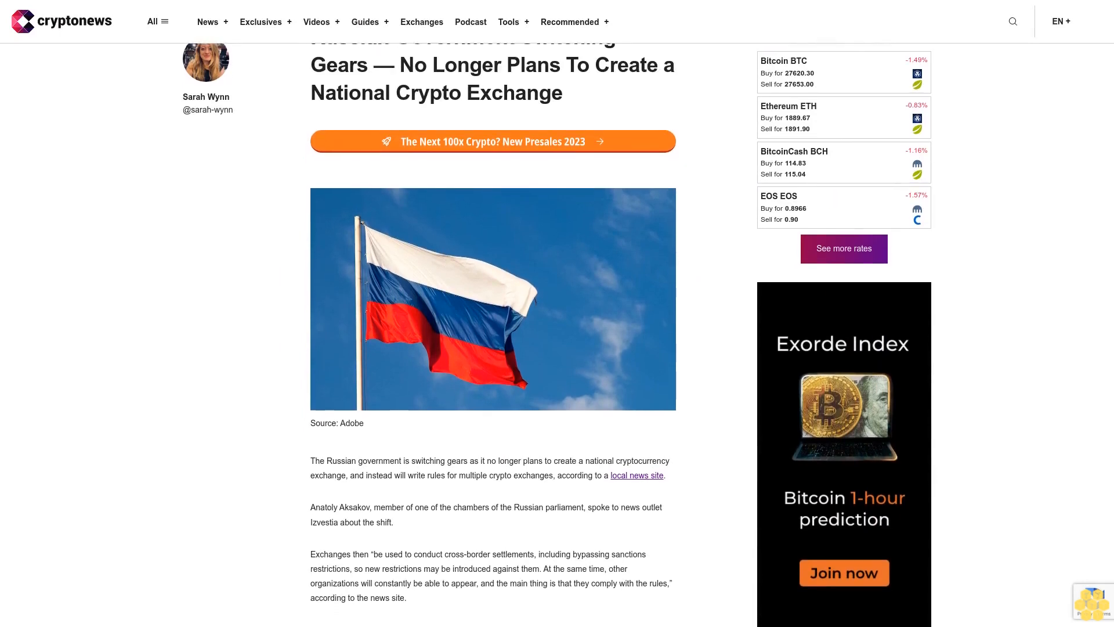
scroll(down, 3)
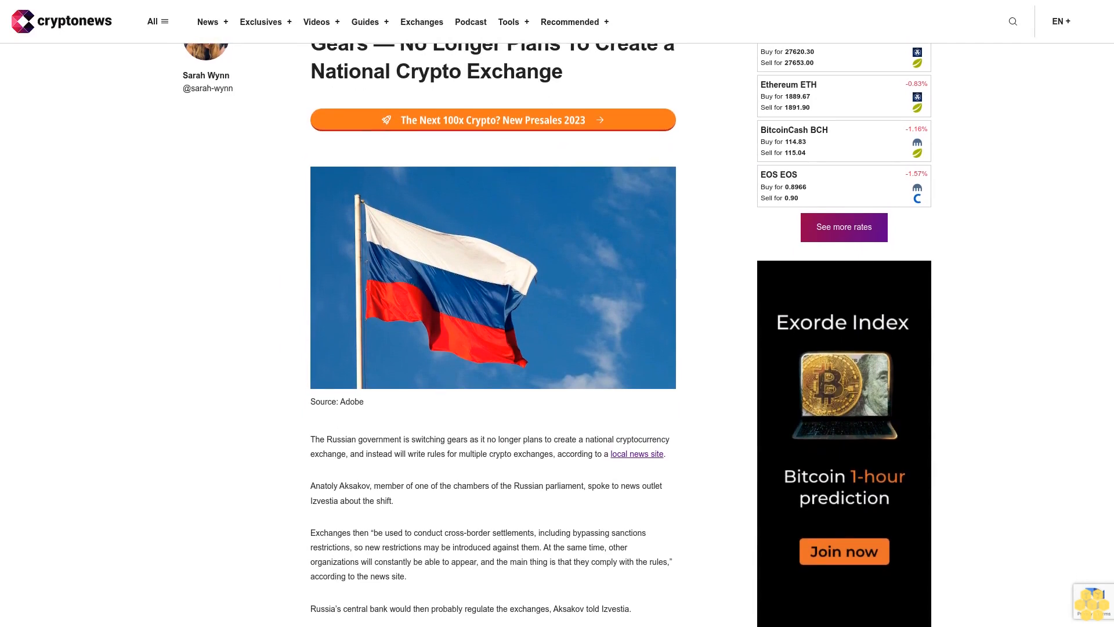
scroll(down, 3)
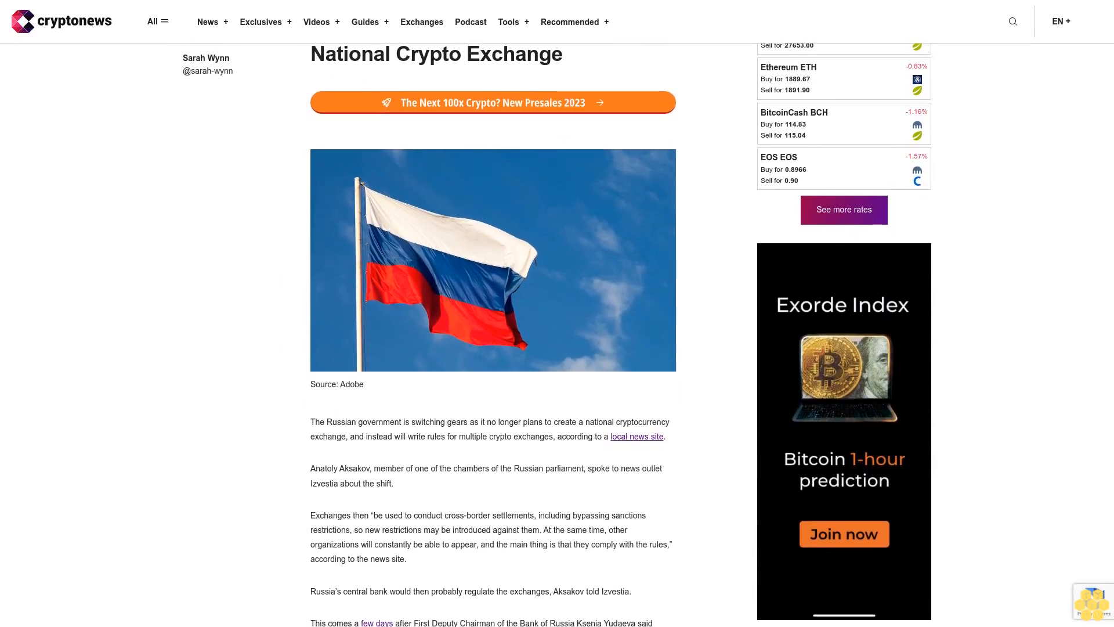
scroll(down, 3)
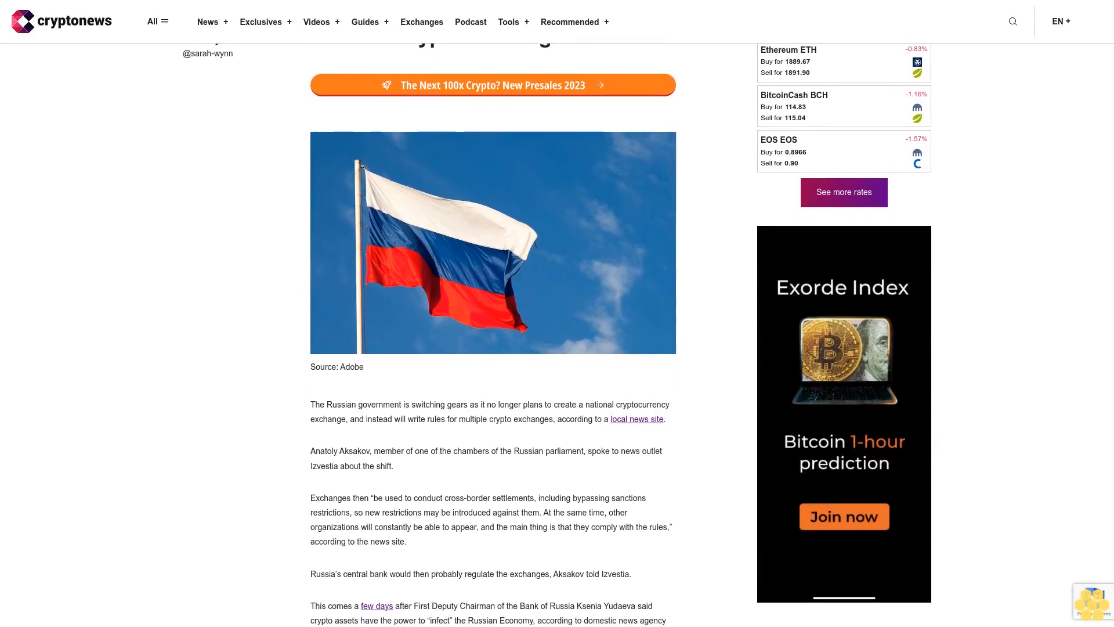
scroll(down, 3)
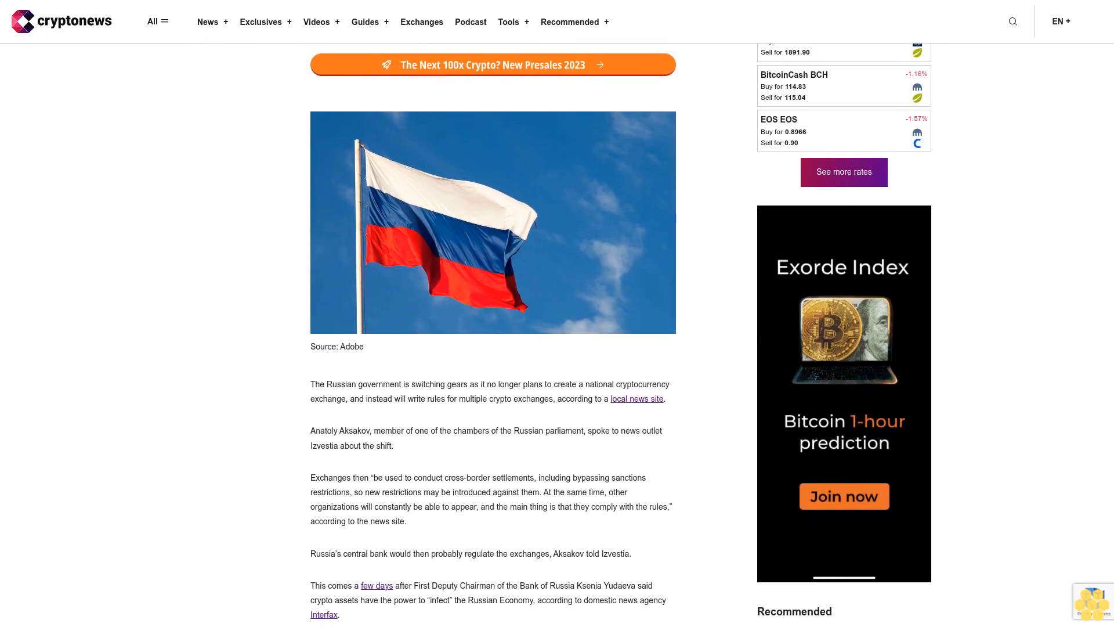
scroll(down, 3)
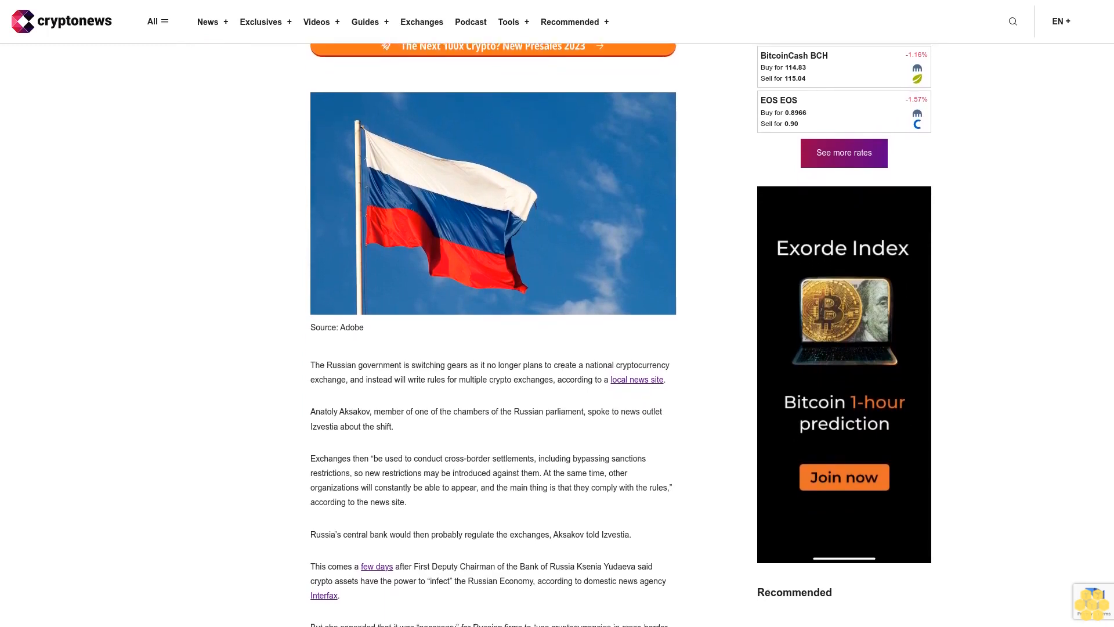
scroll(down, 3)
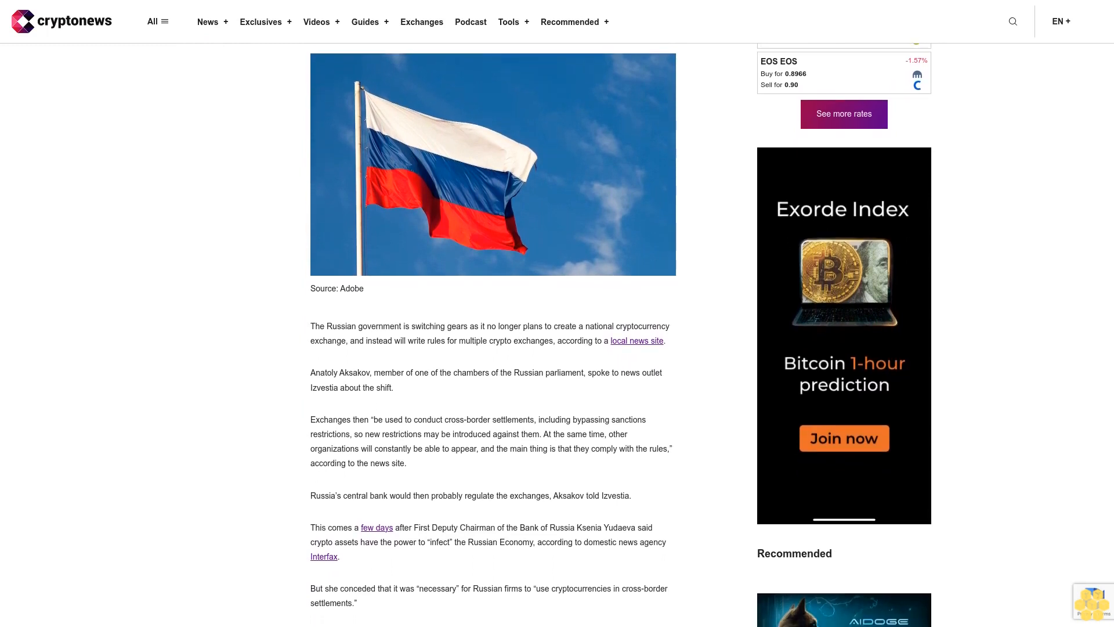
scroll(down, 3)
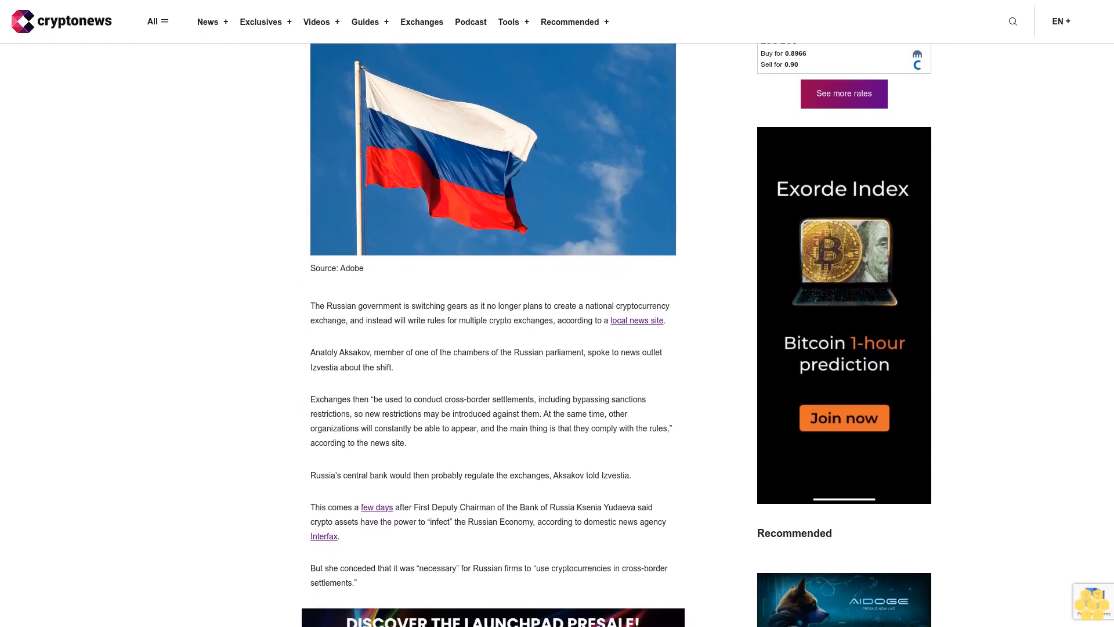
scroll(down, 3)
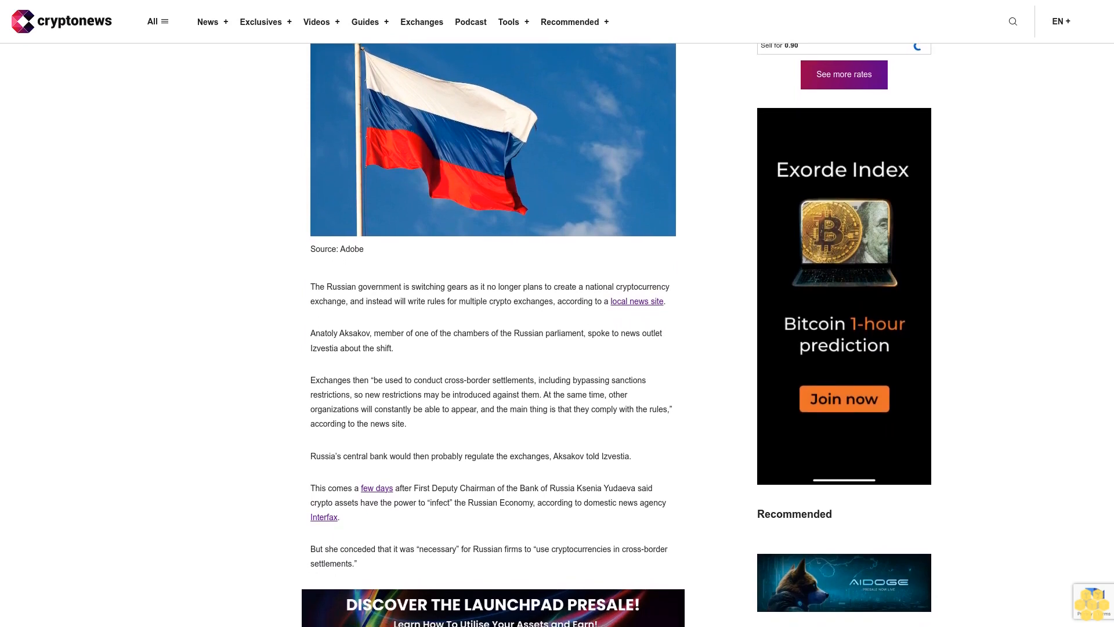
scroll(down, 3)
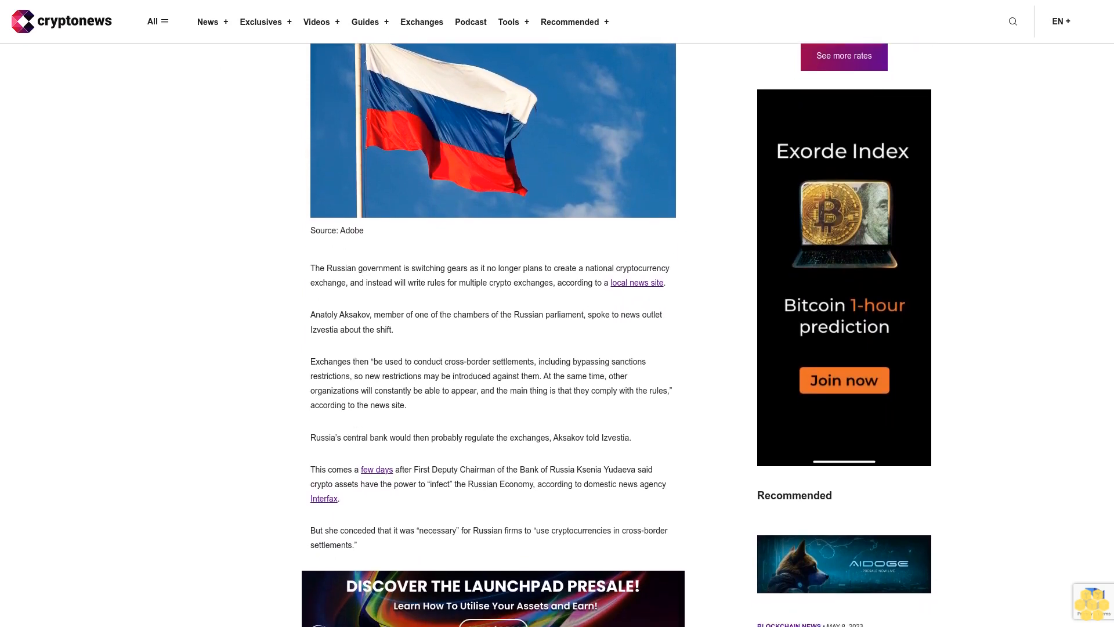
scroll(down, 3)
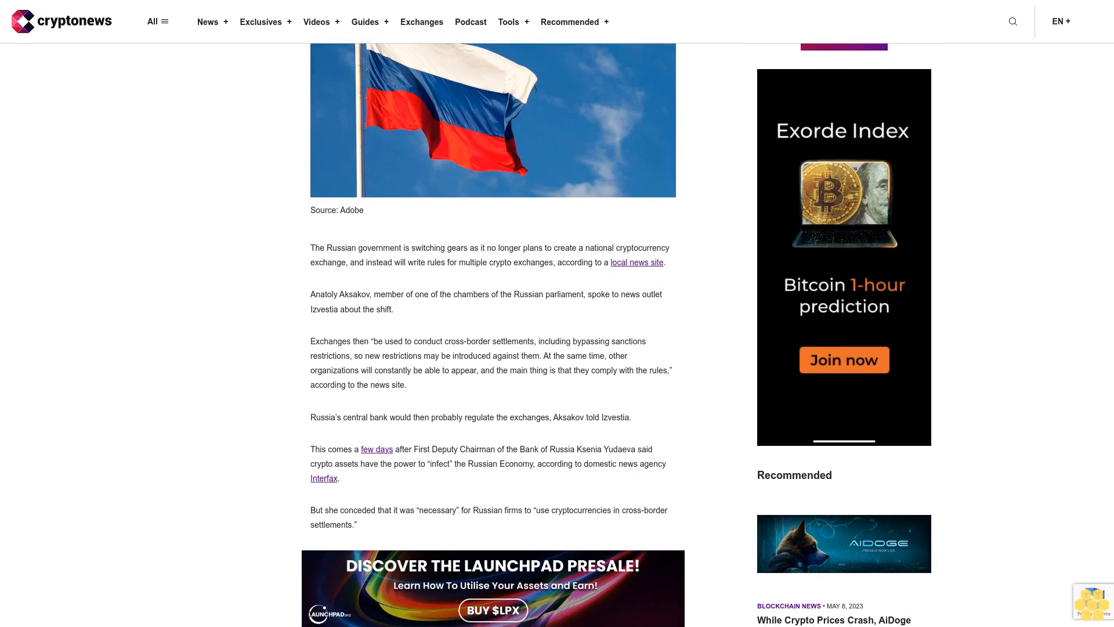
scroll(down, 3)
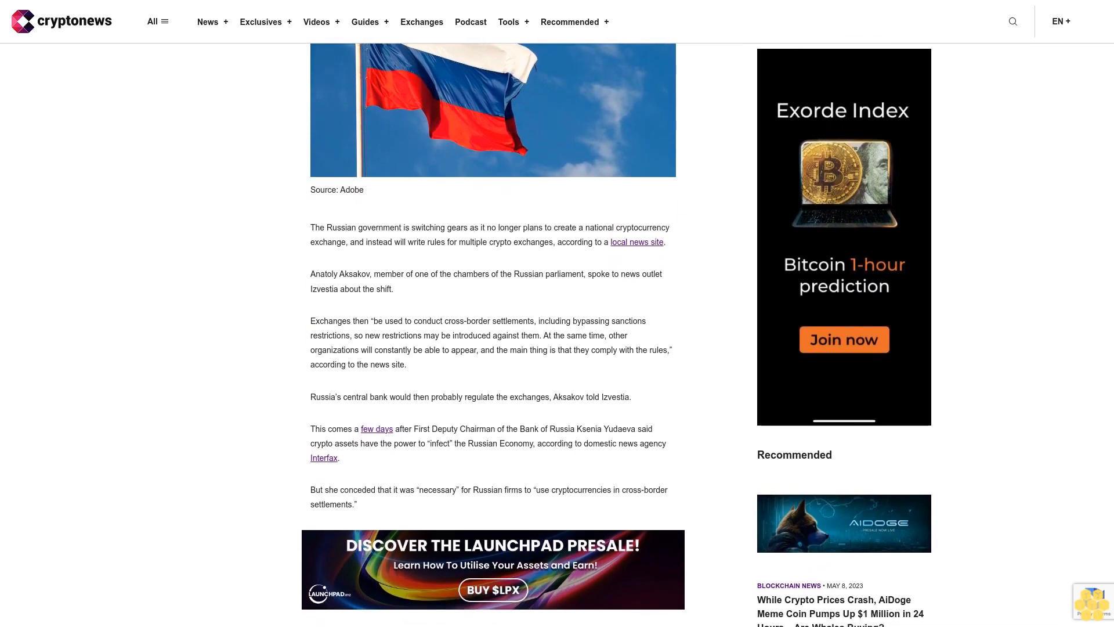
scroll(down, 3)
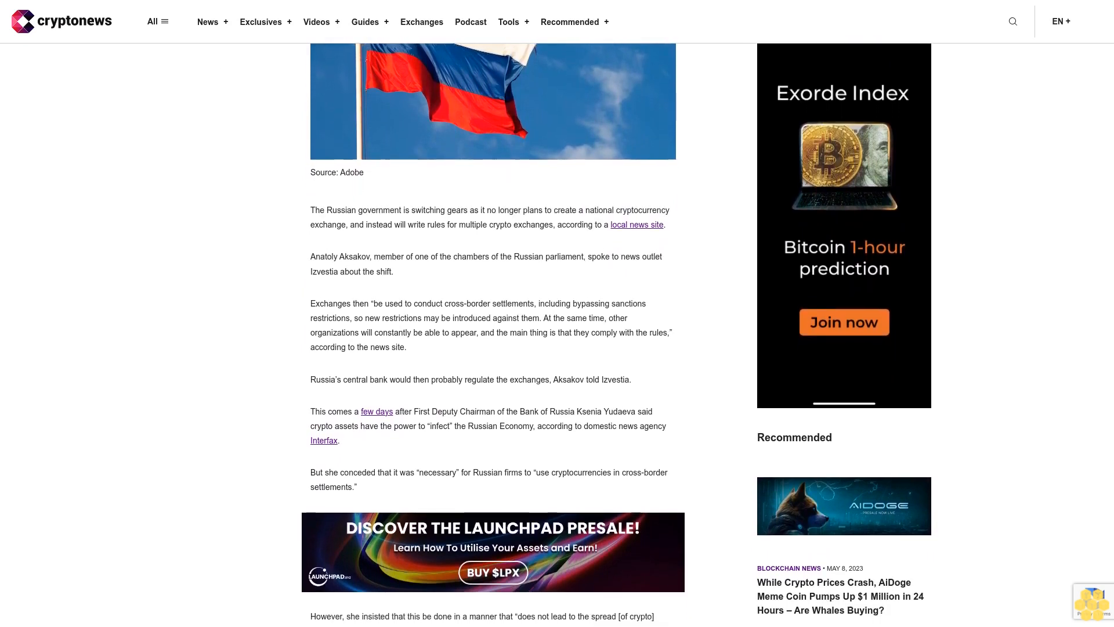
scroll(down, 3)
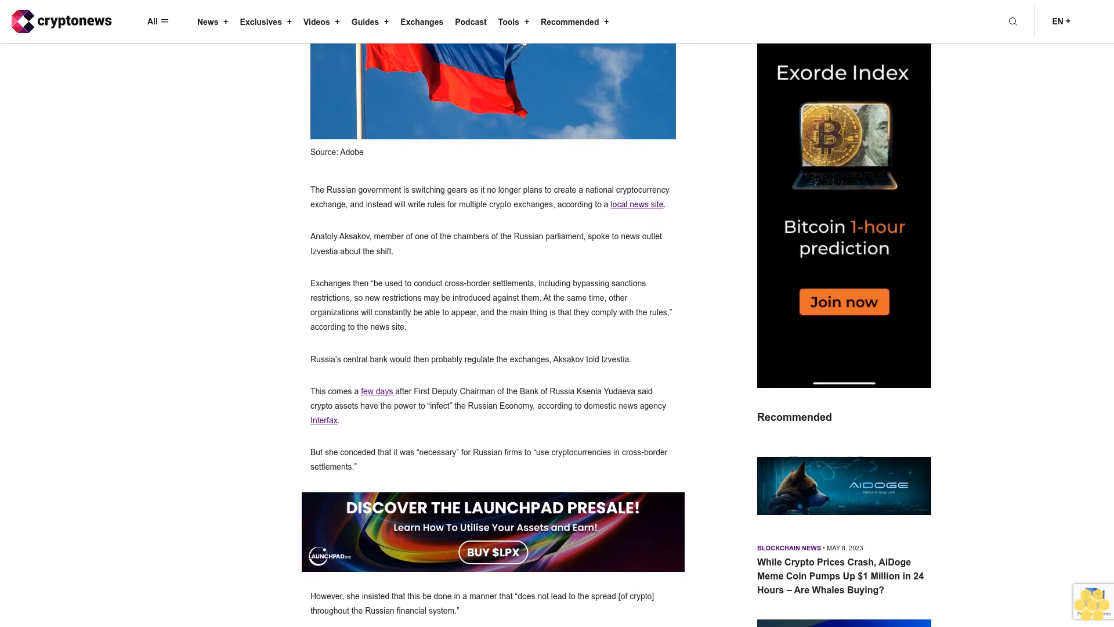
scroll(down, 3)
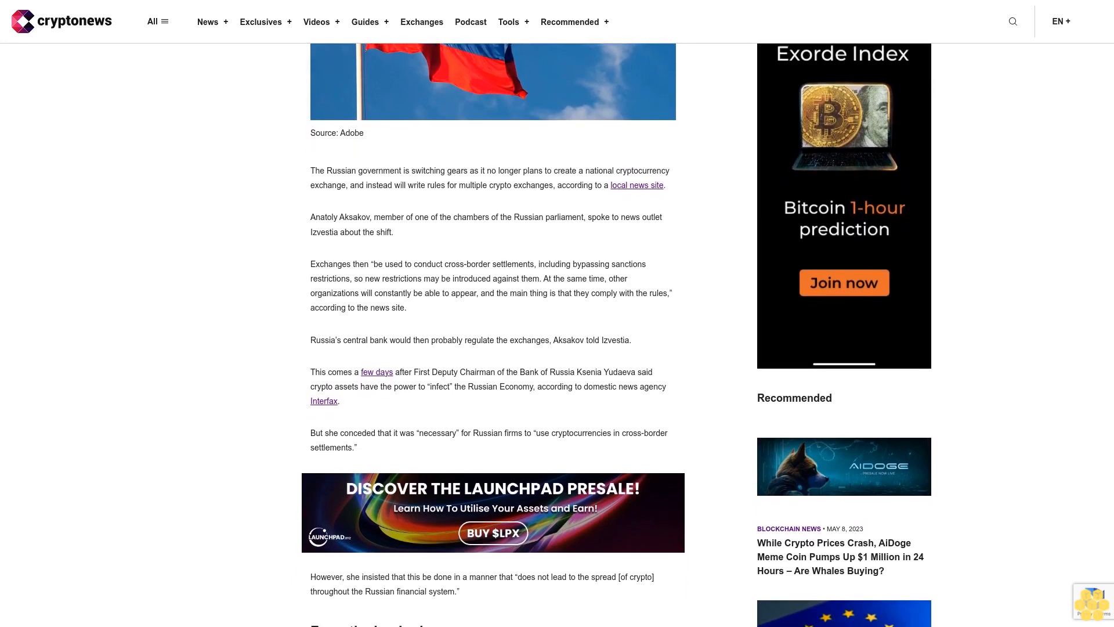
scroll(down, 3)
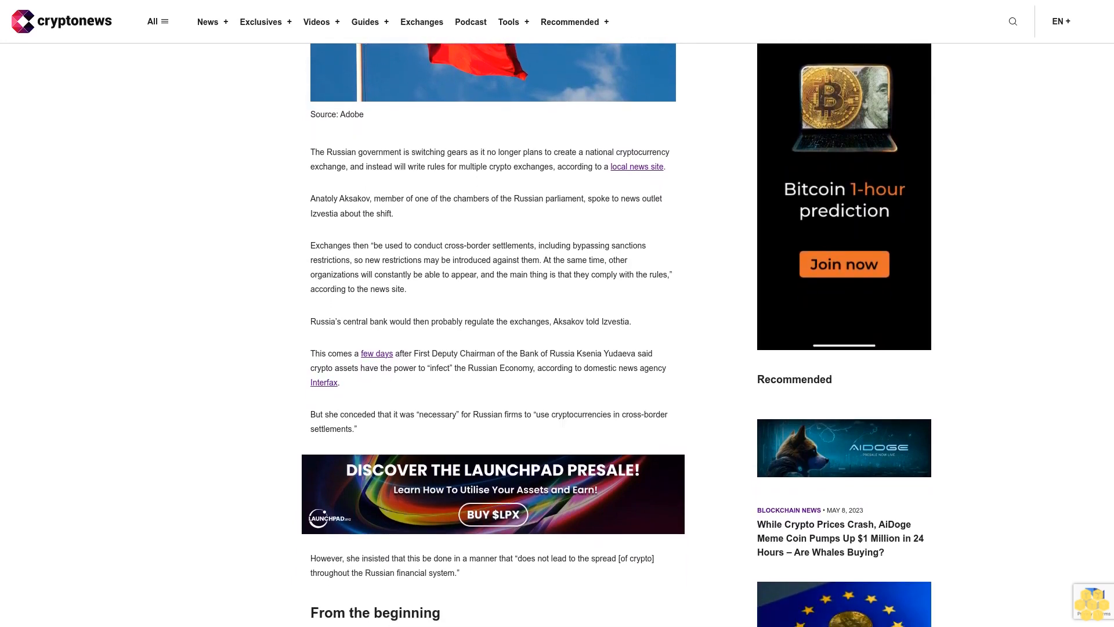
scroll(down, 3)
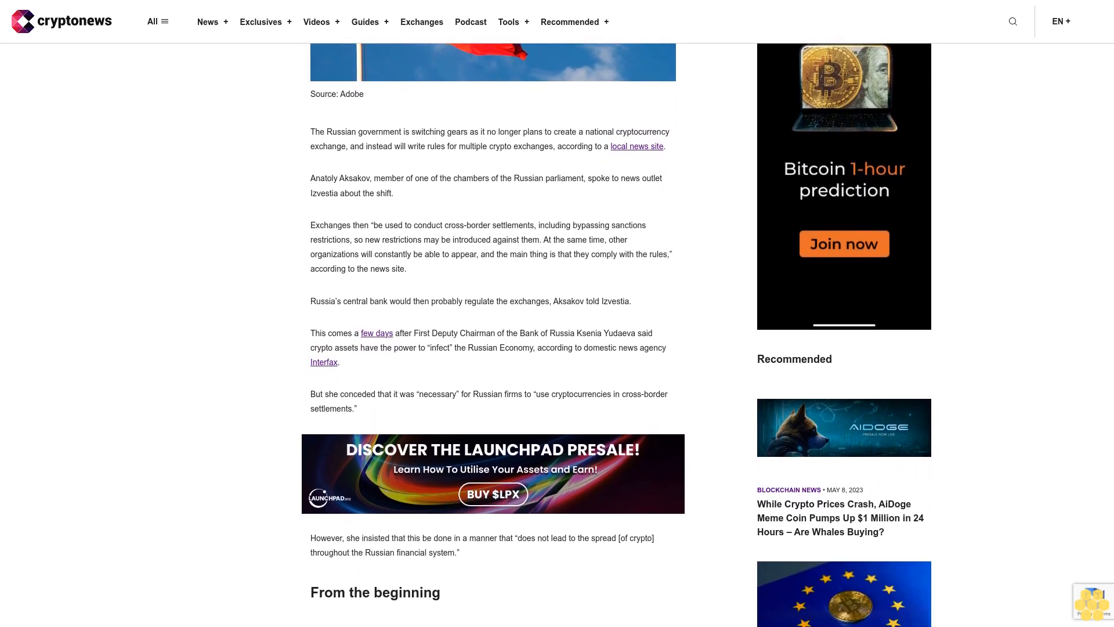
scroll(down, 3)
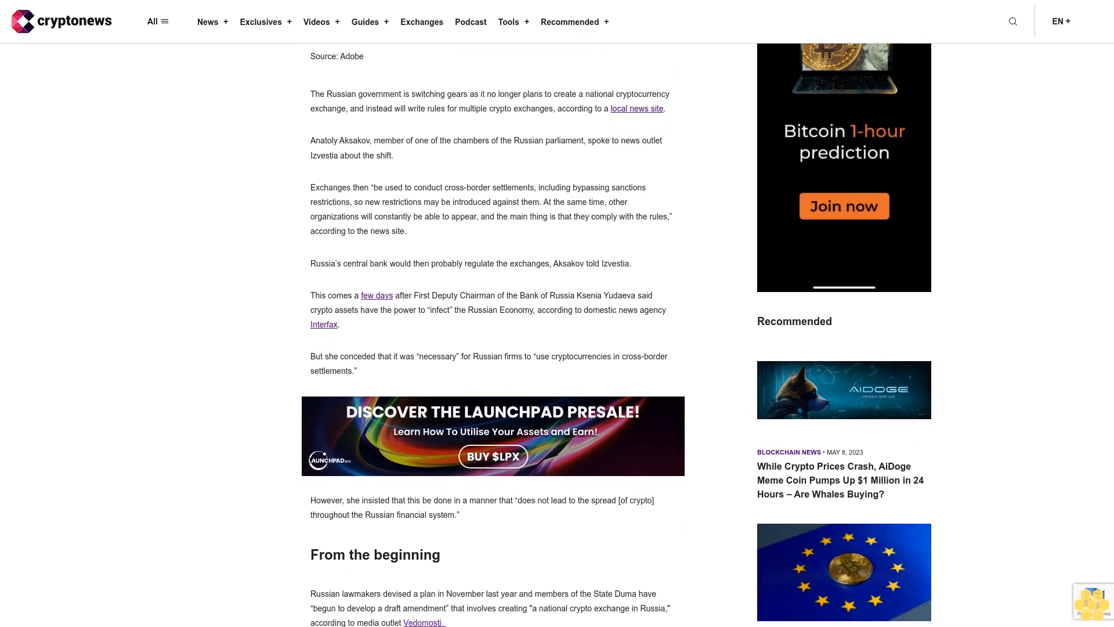
scroll(down, 3)
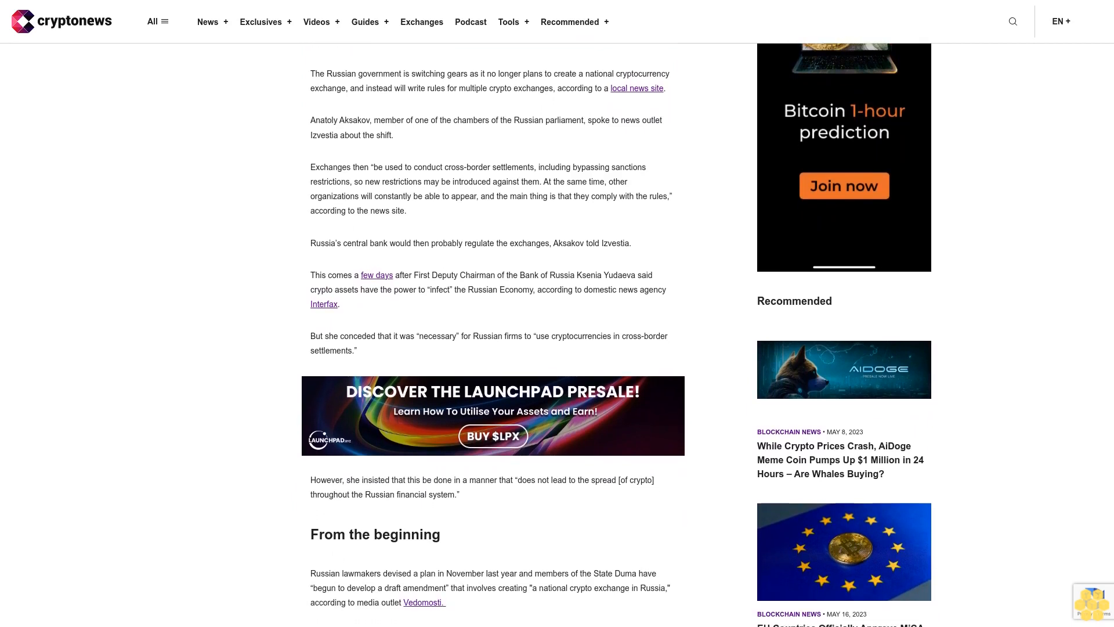
scroll(down, 3)
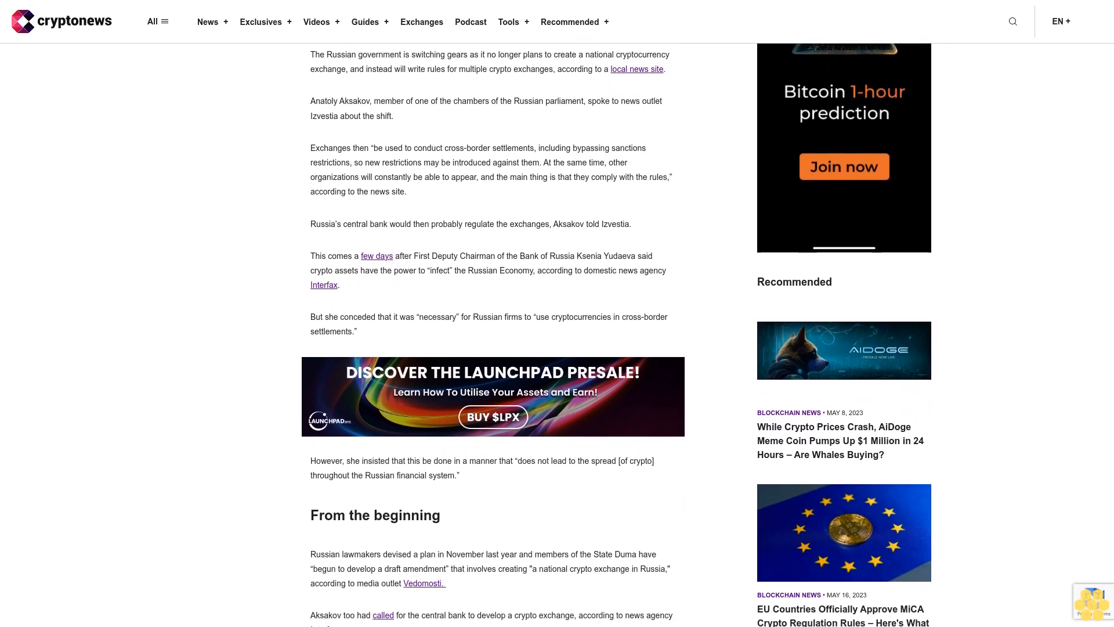
scroll(down, 3)
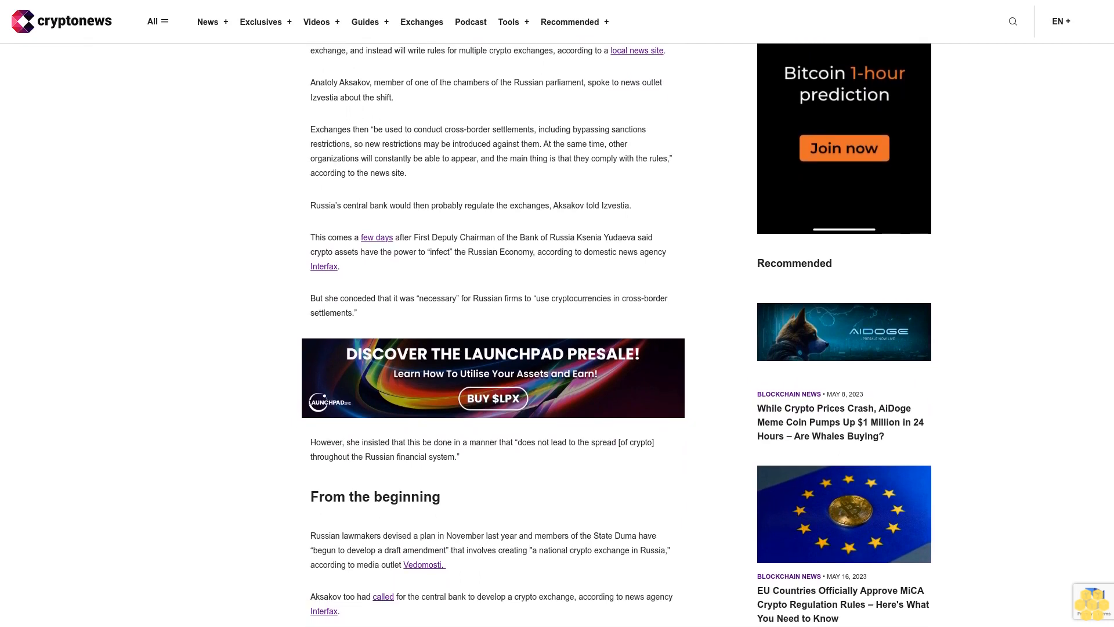
scroll(down, 3)
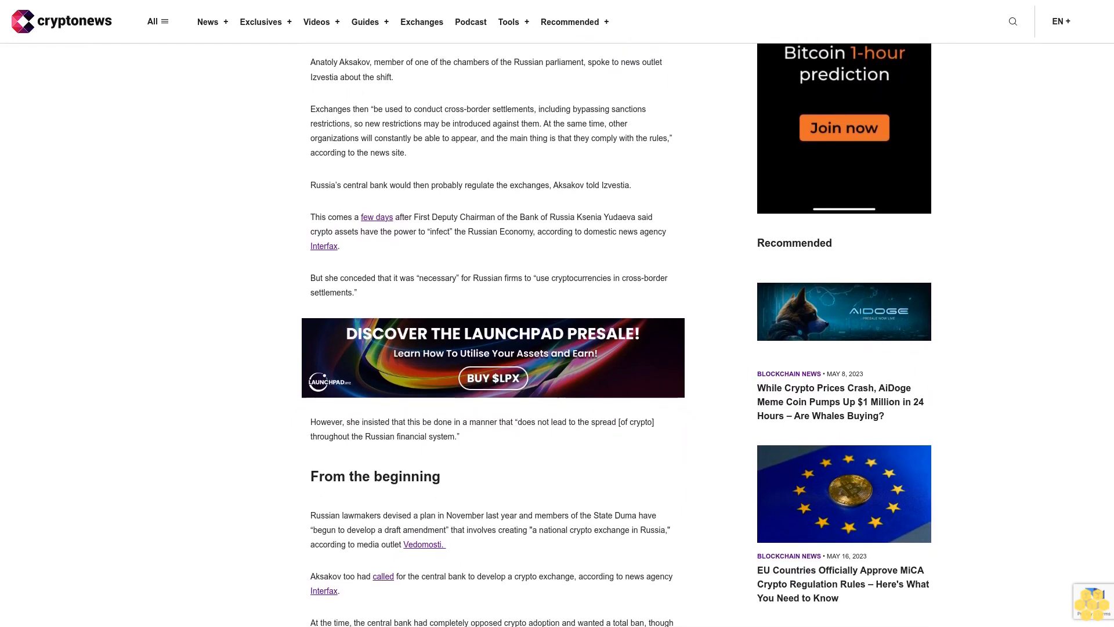
scroll(down, 3)
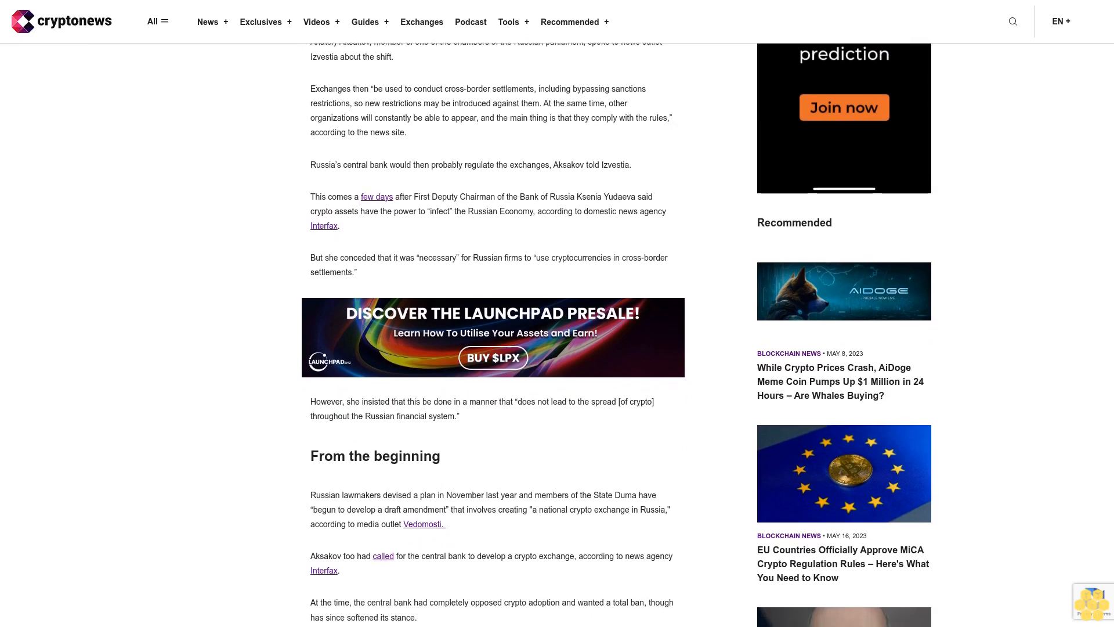
scroll(down, 3)
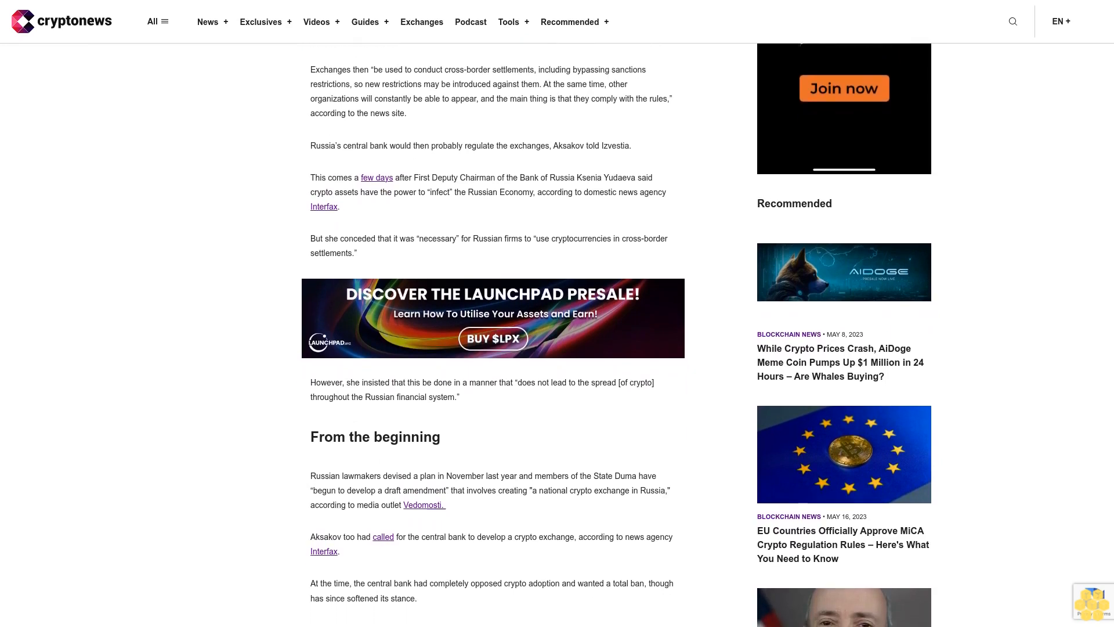
scroll(down, 3)
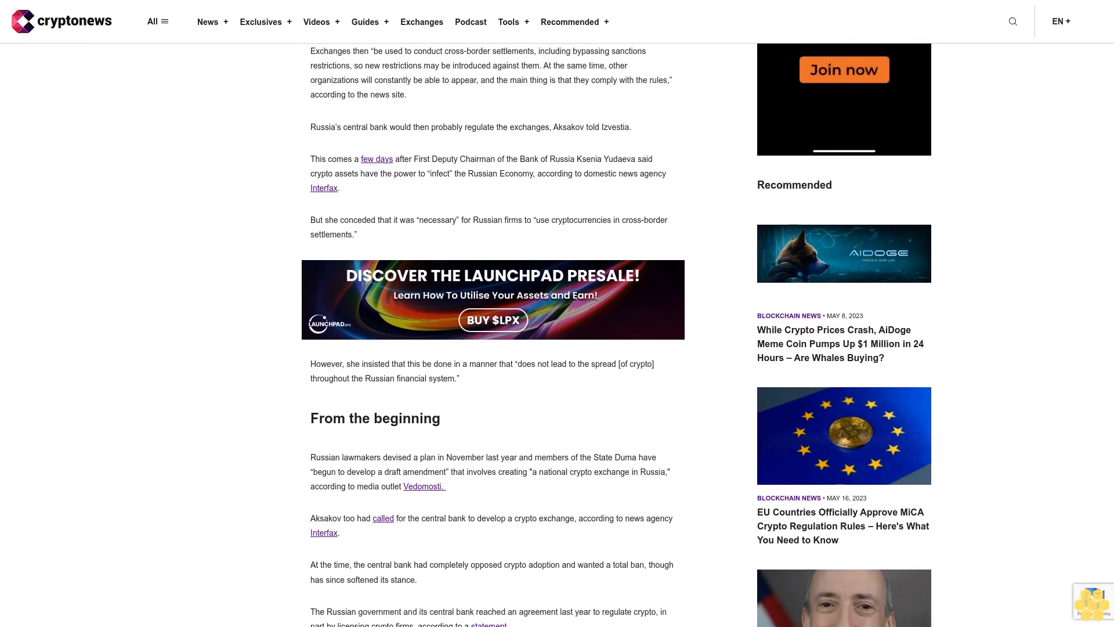
scroll(down, 3)
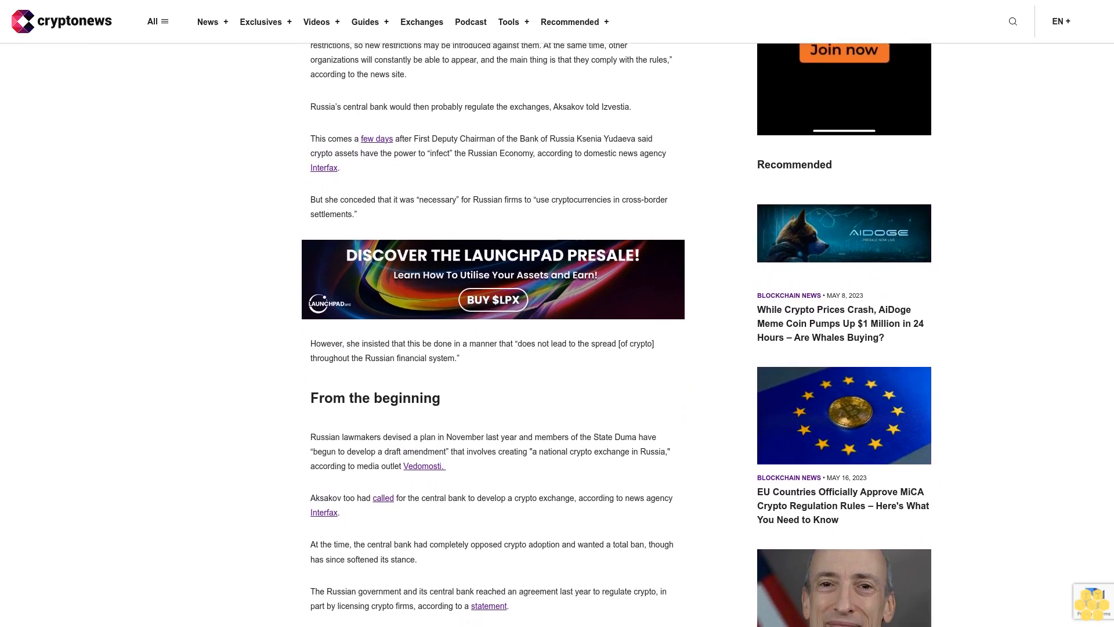
scroll(down, 3)
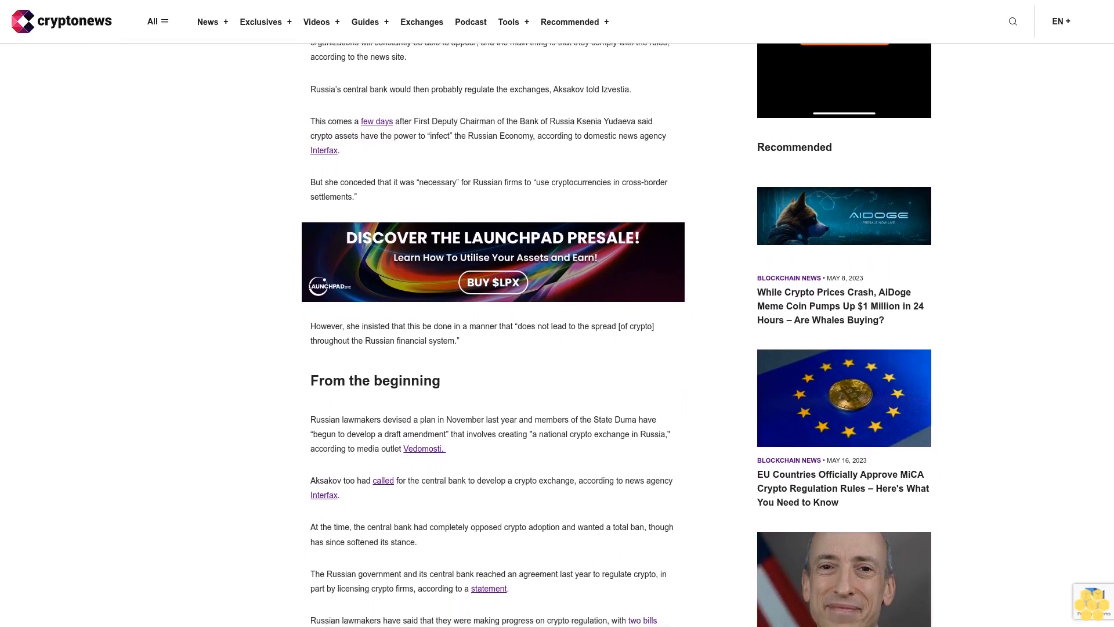
scroll(down, 3)
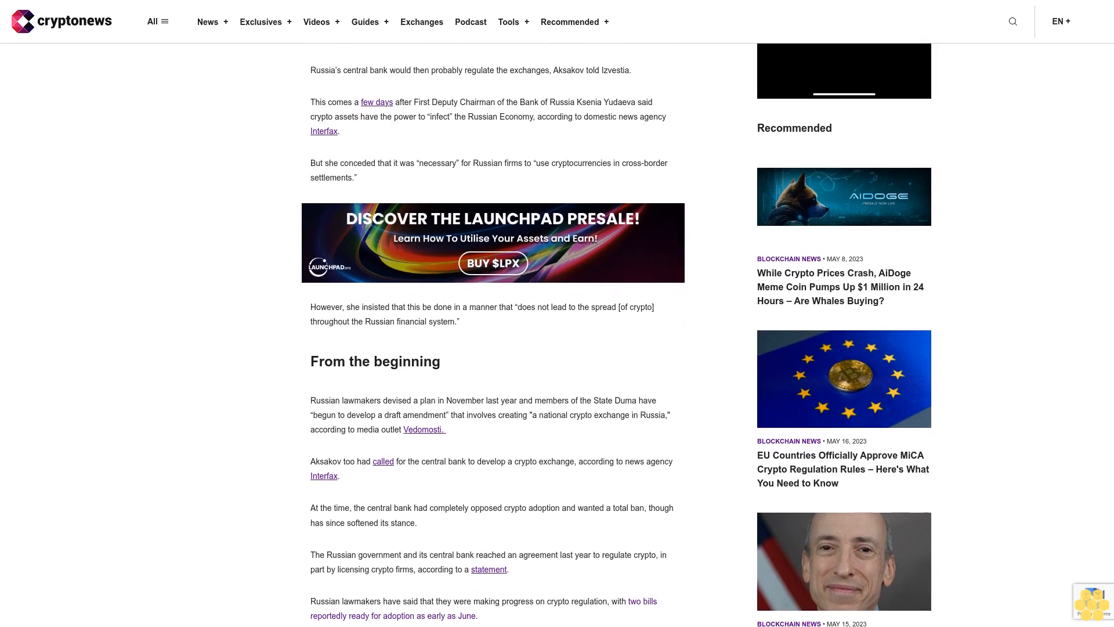
scroll(down, 3)
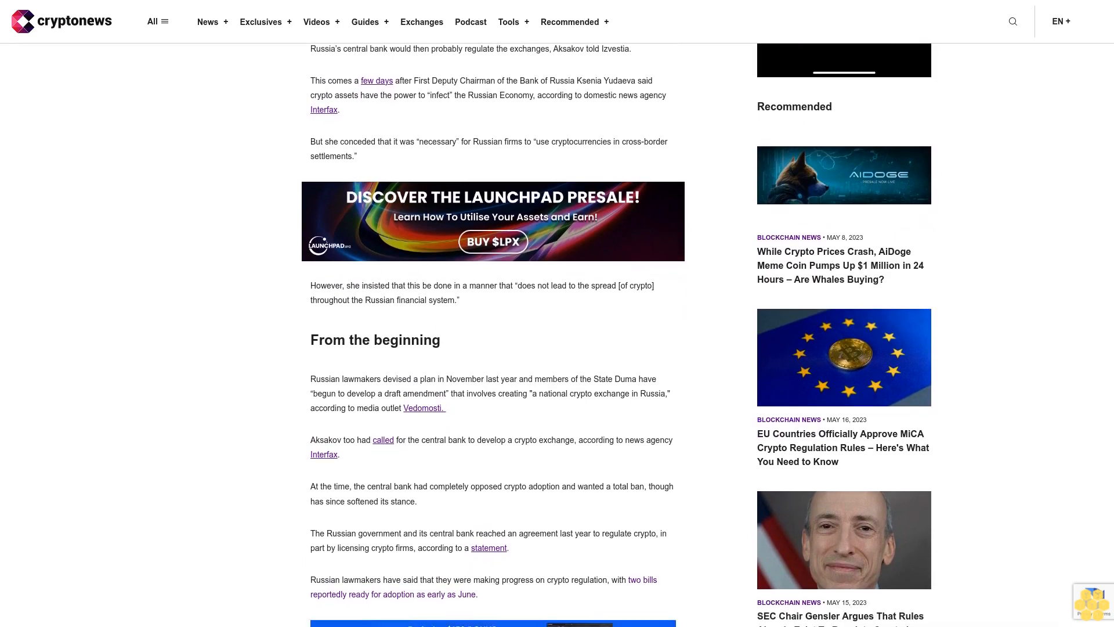
scroll(down, 3)
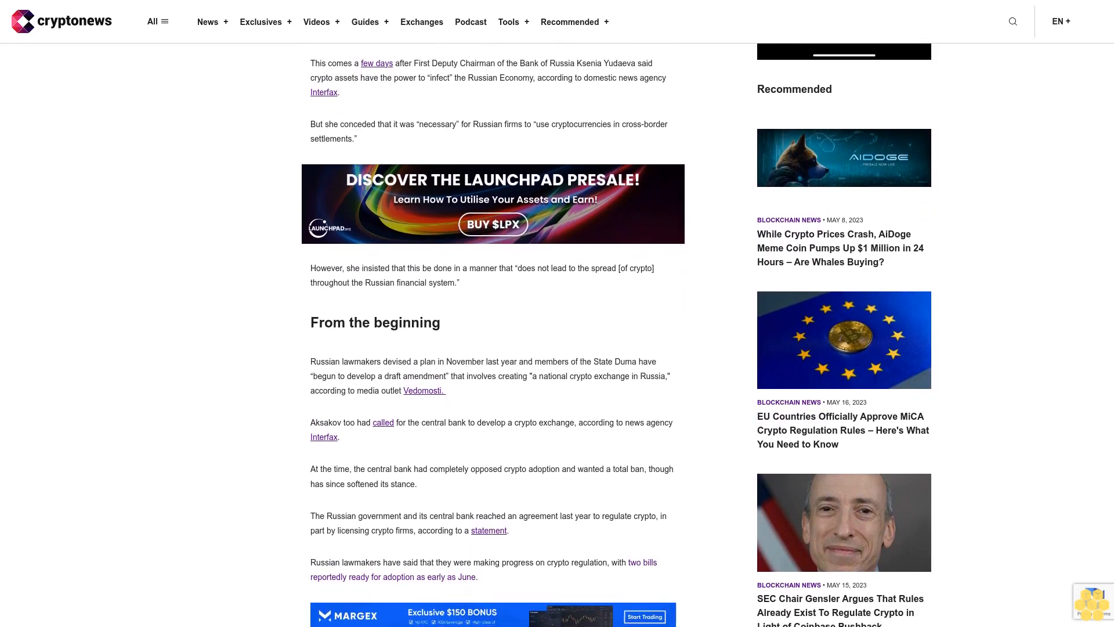
scroll(down, 3)
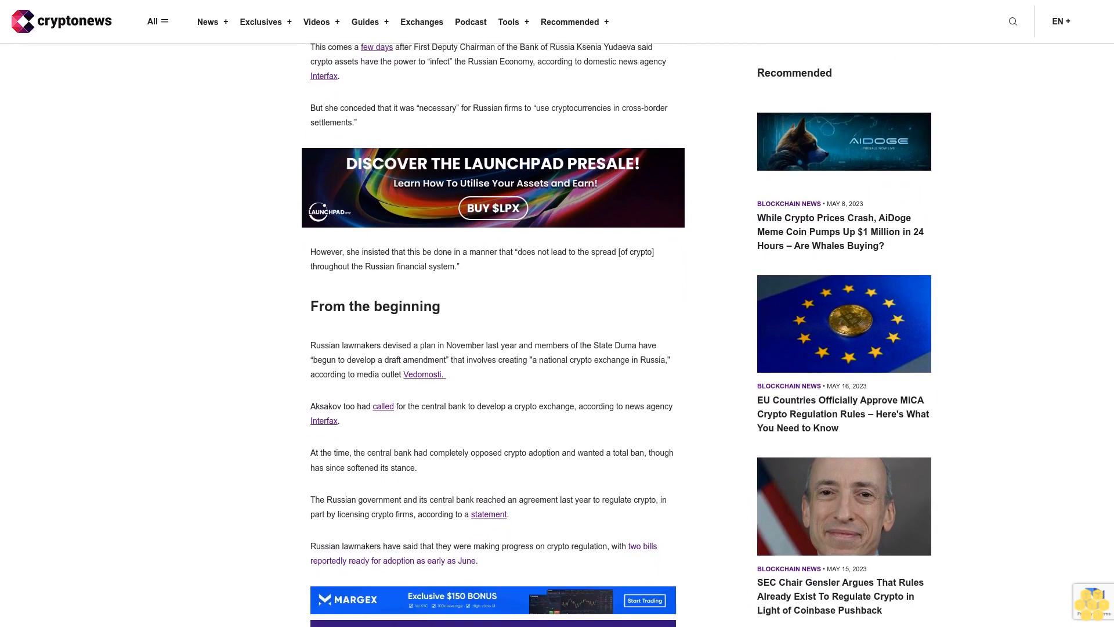